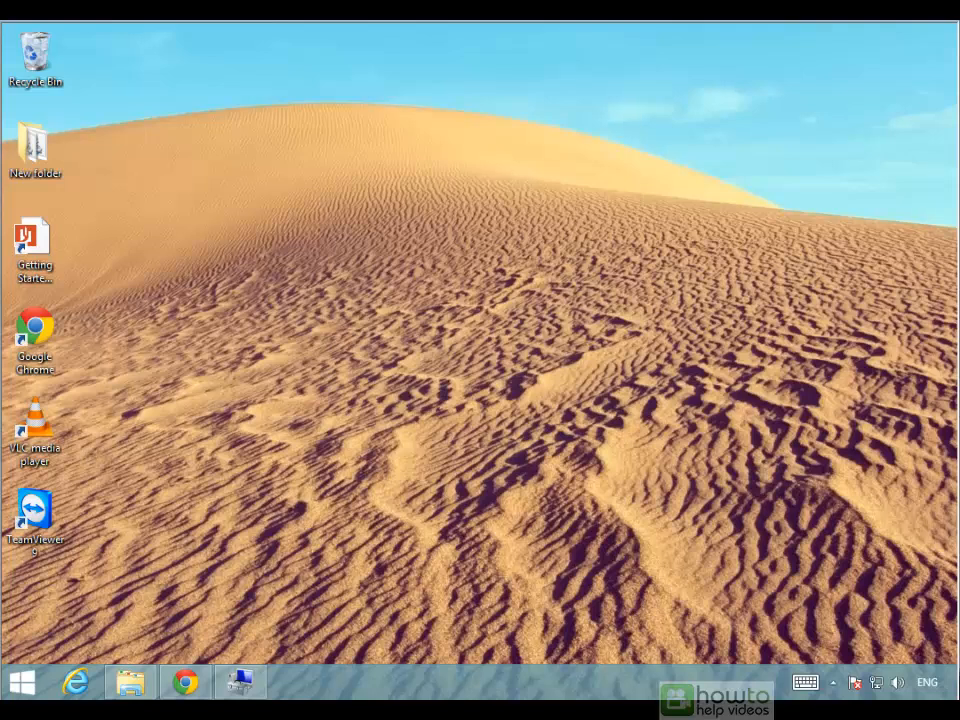
mouse_move(169, 581)
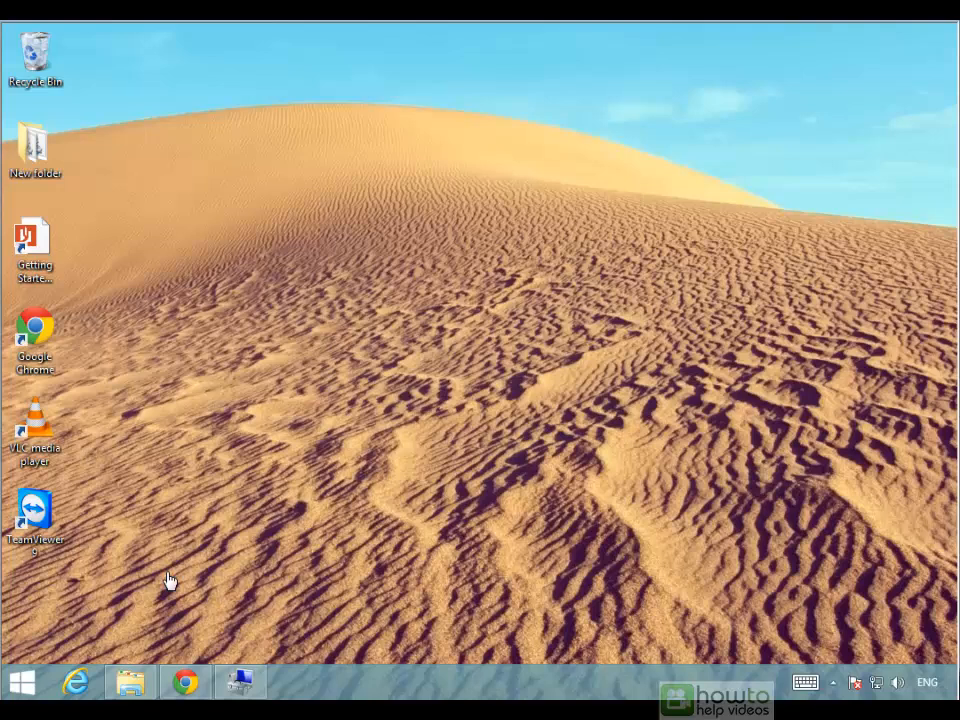
- Open Windows 7 File Recovery from All Control Panel Items
left_click(22, 682)
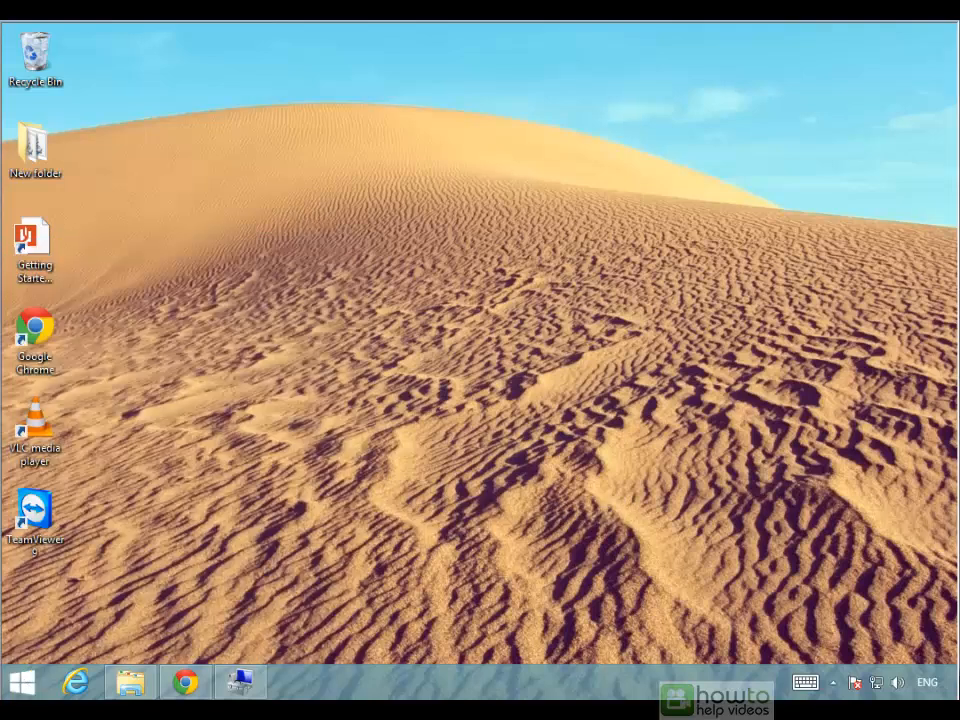
left_click(293, 681)
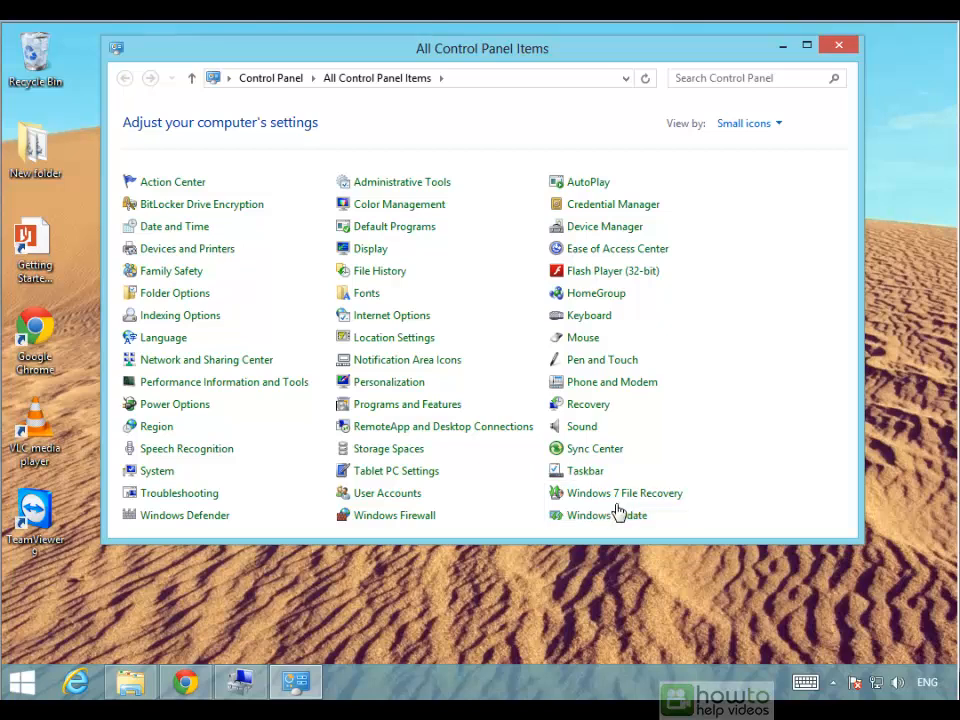
mouse_move(532, 474)
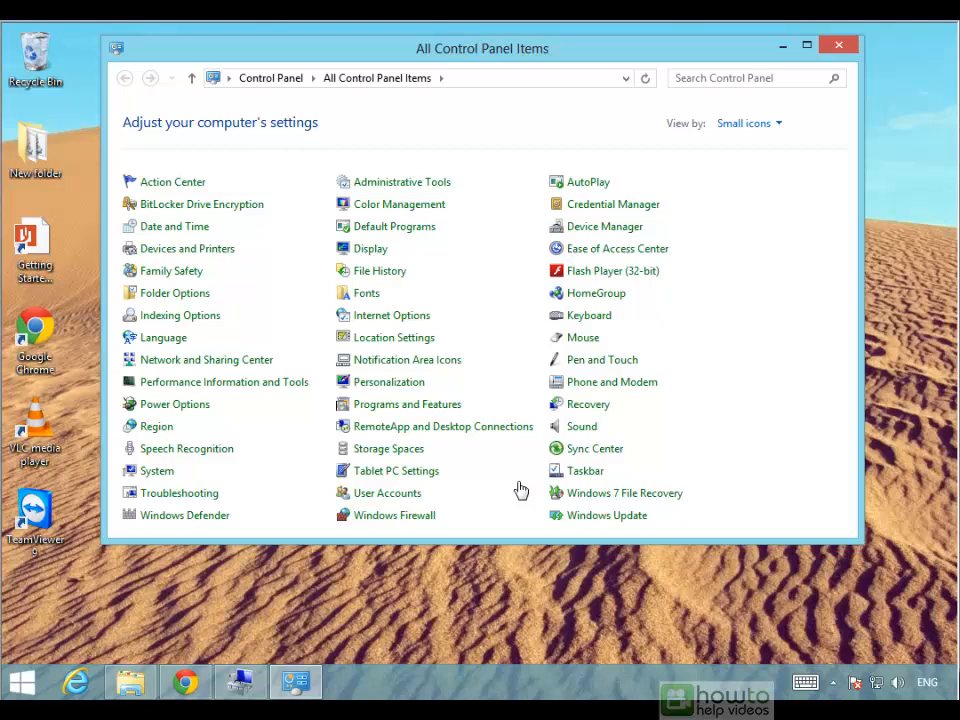
mouse_move(702, 480)
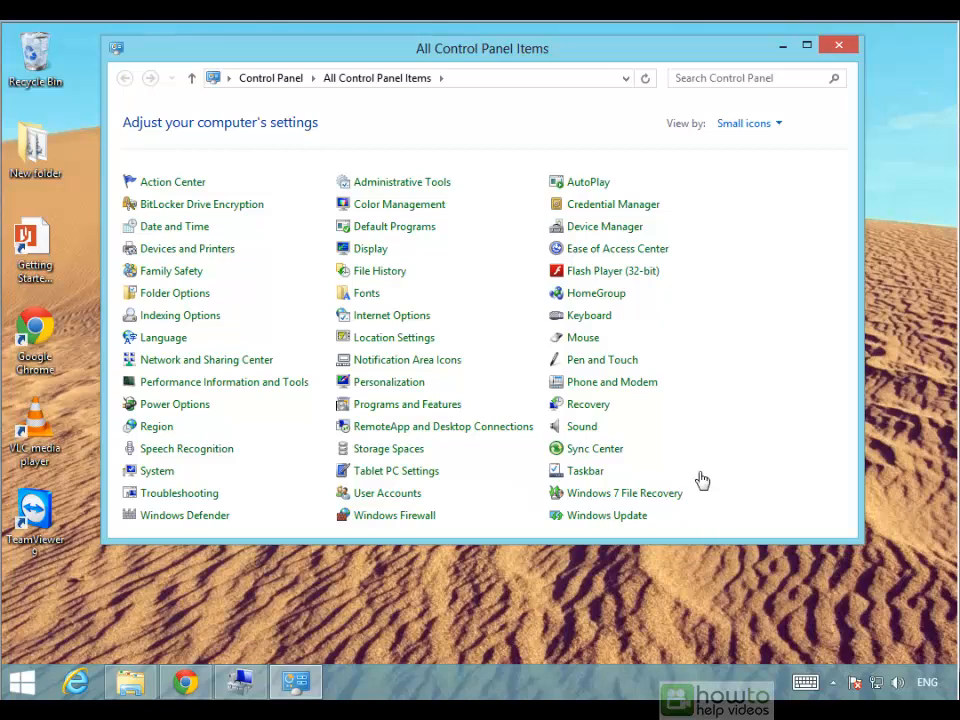
left_click(624, 492)
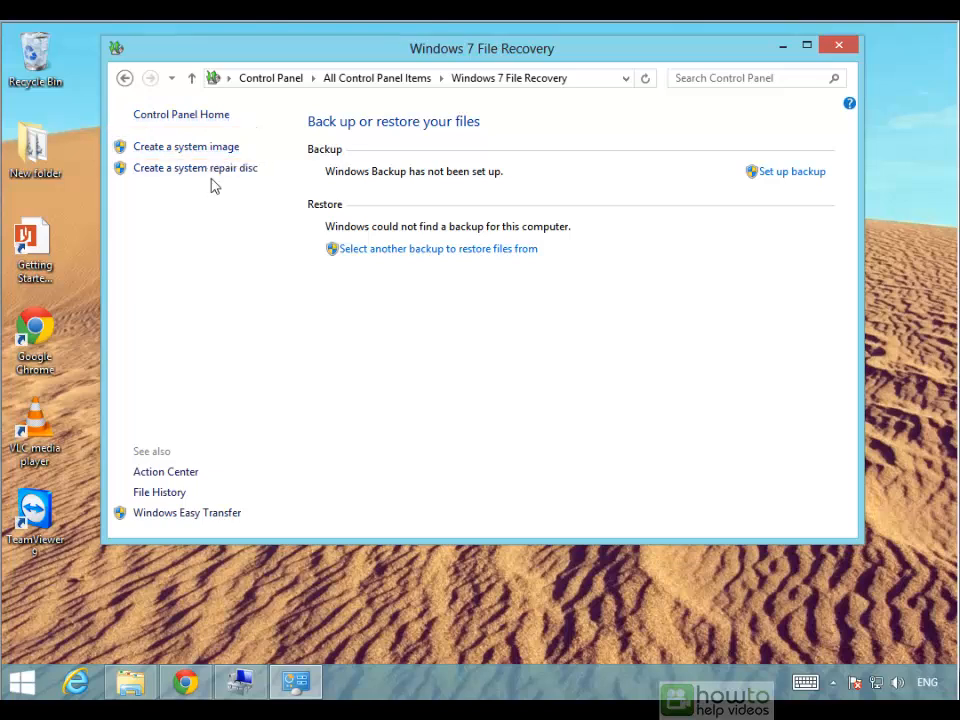
mouse_move(195, 168)
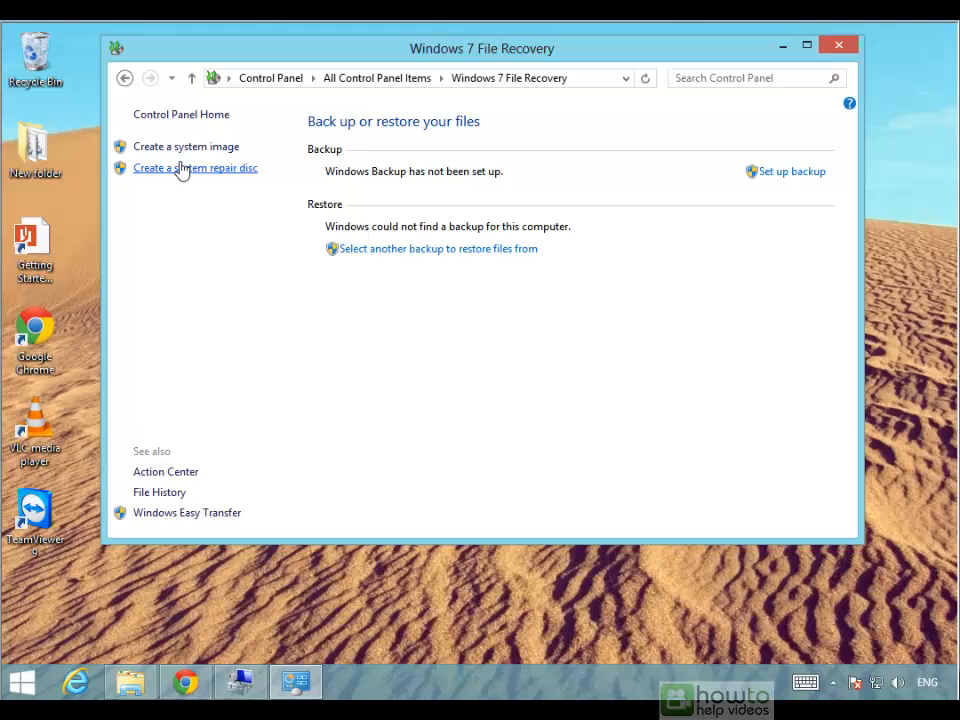
mouse_move(180, 185)
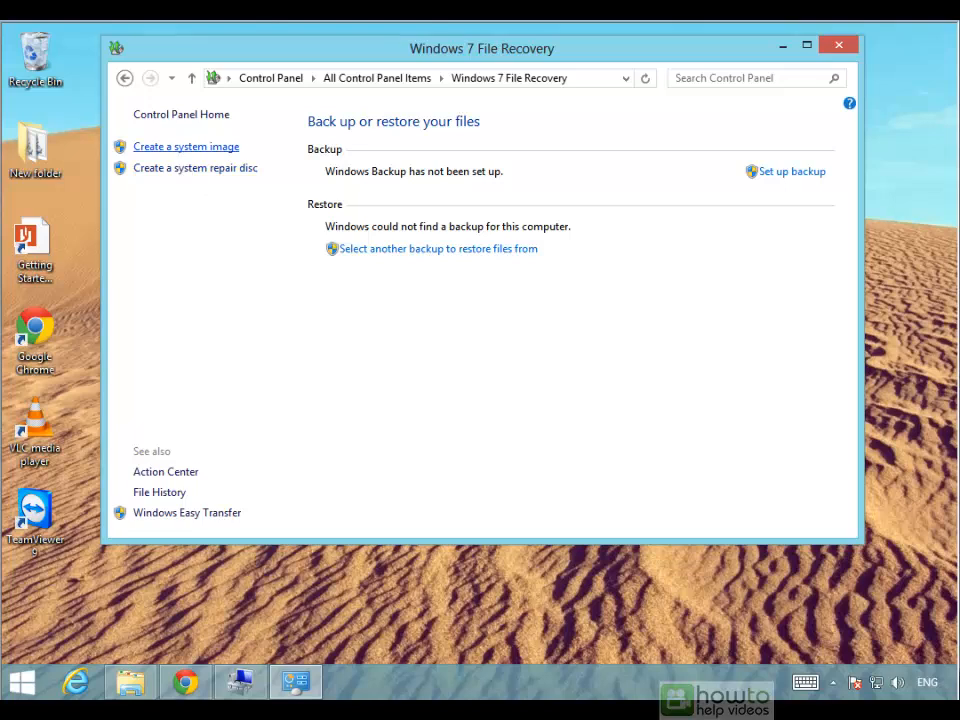
- Start a system image saved on one or more DVDs and continue to drive selection
left_click(185, 146)
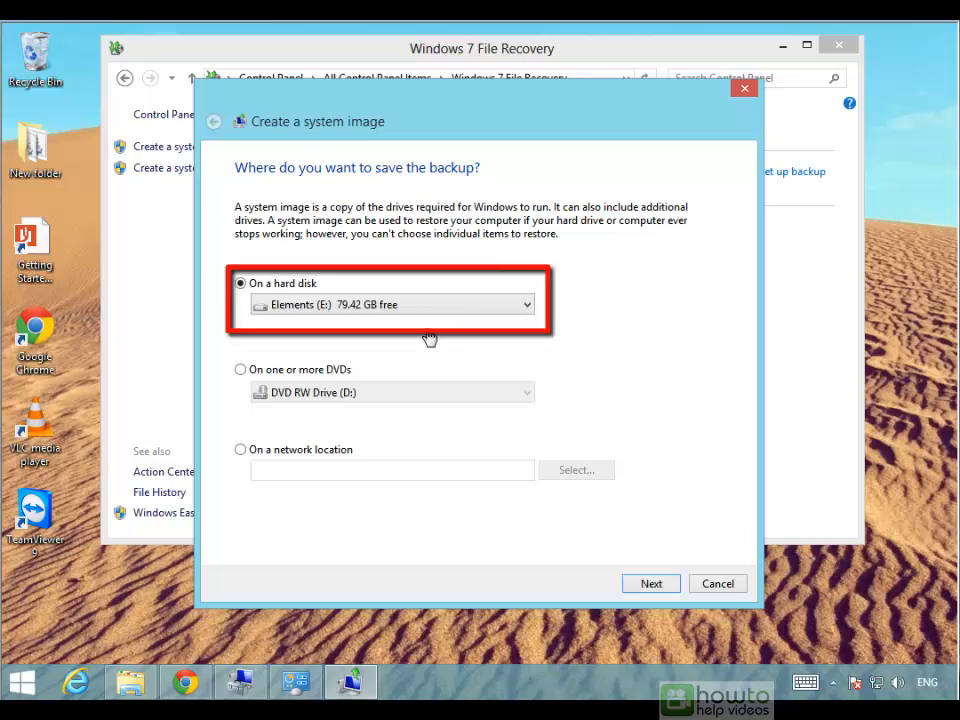
mouse_move(338, 315)
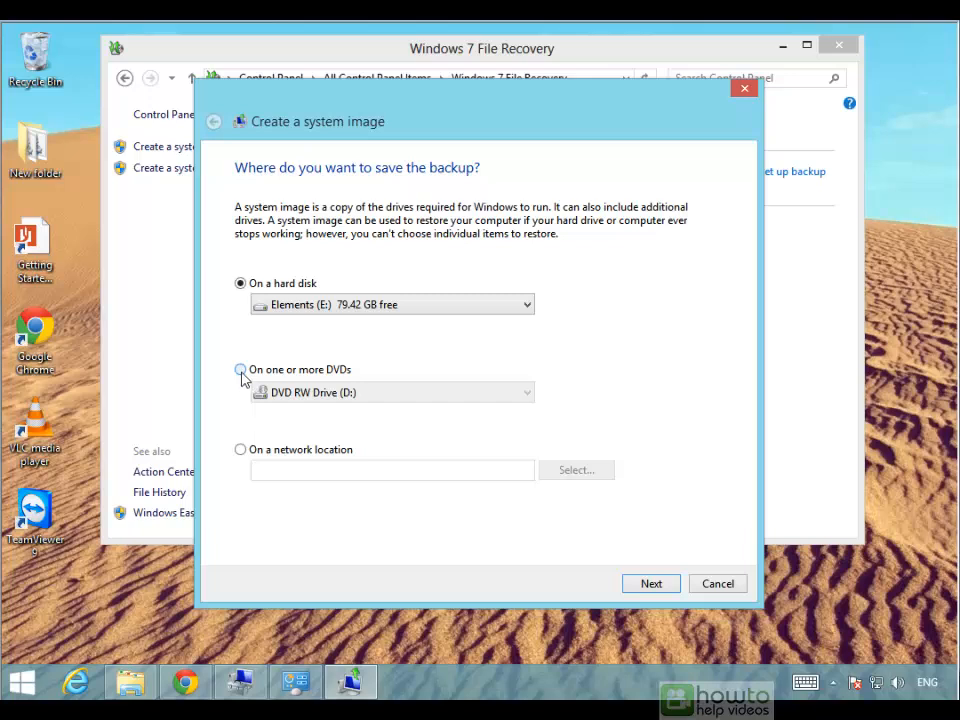
left_click(240, 369)
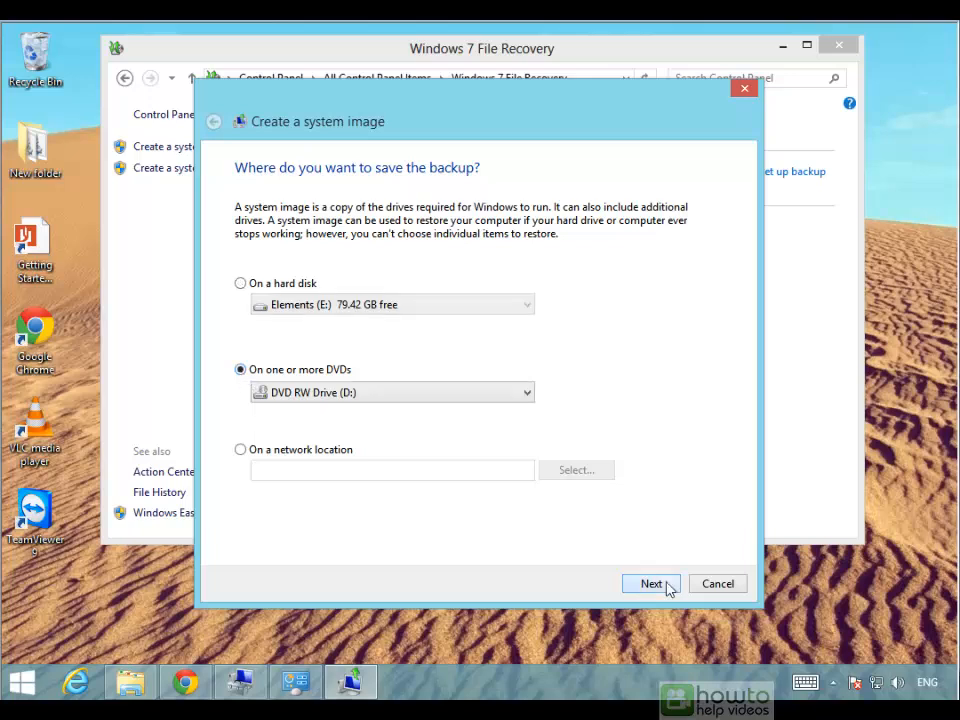
left_click(651, 583)
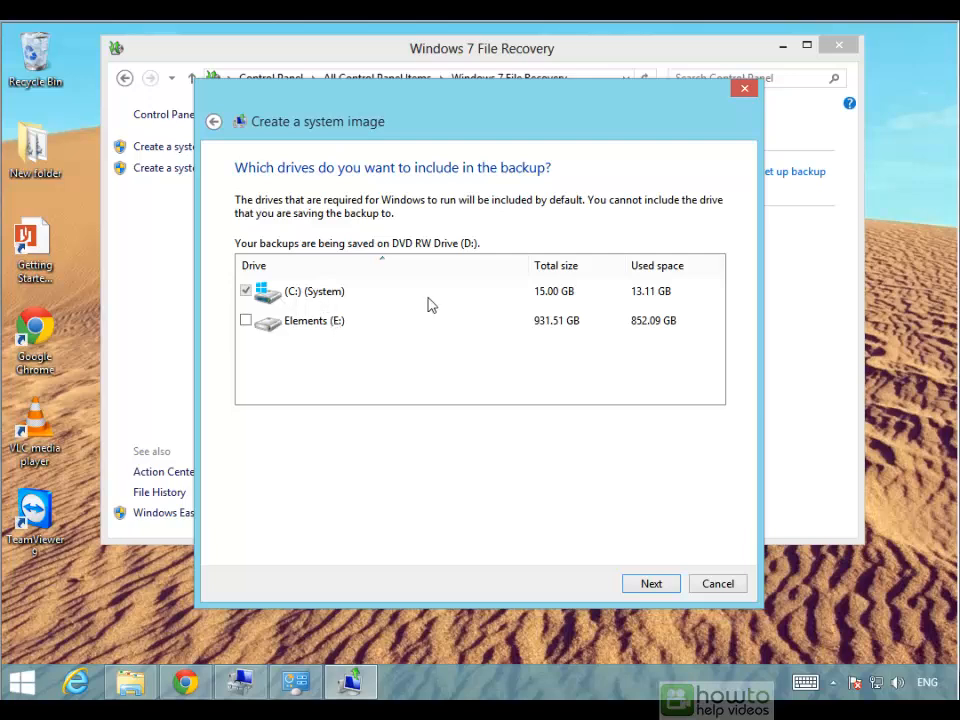
mouse_move(651, 583)
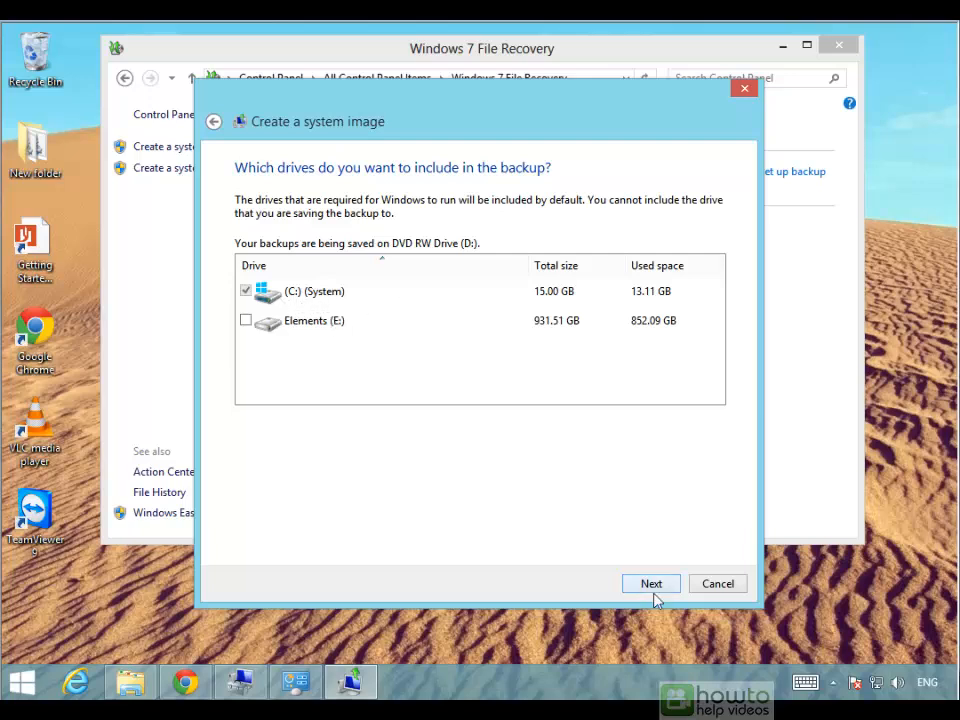
- Review the settings, start the C: backup to DVD, and decline a system repair disc
left_click(650, 583)
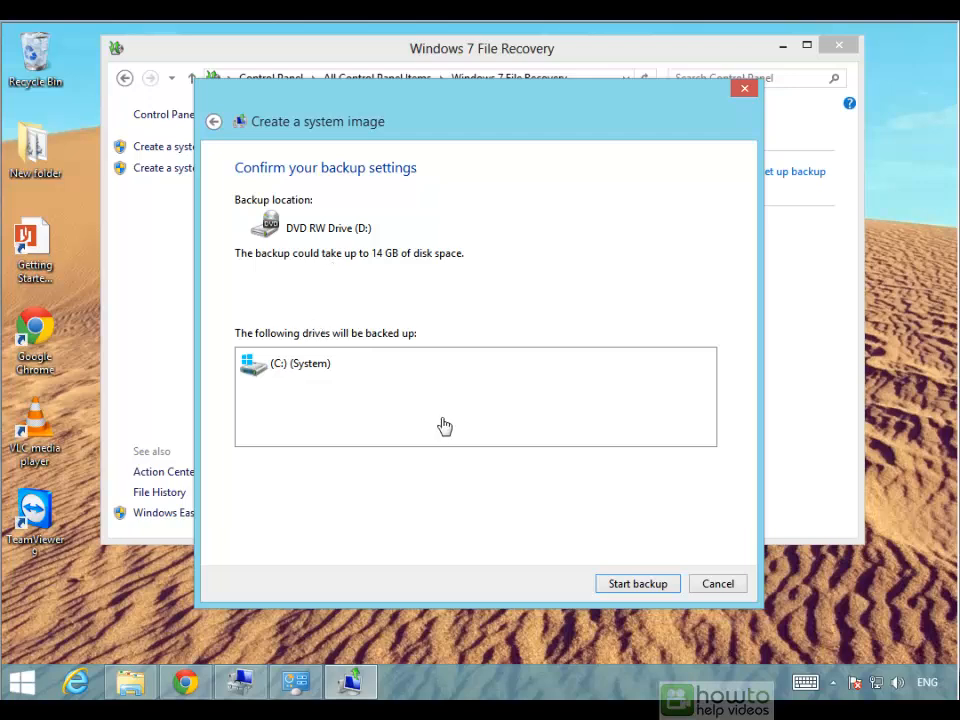
mouse_move(435, 462)
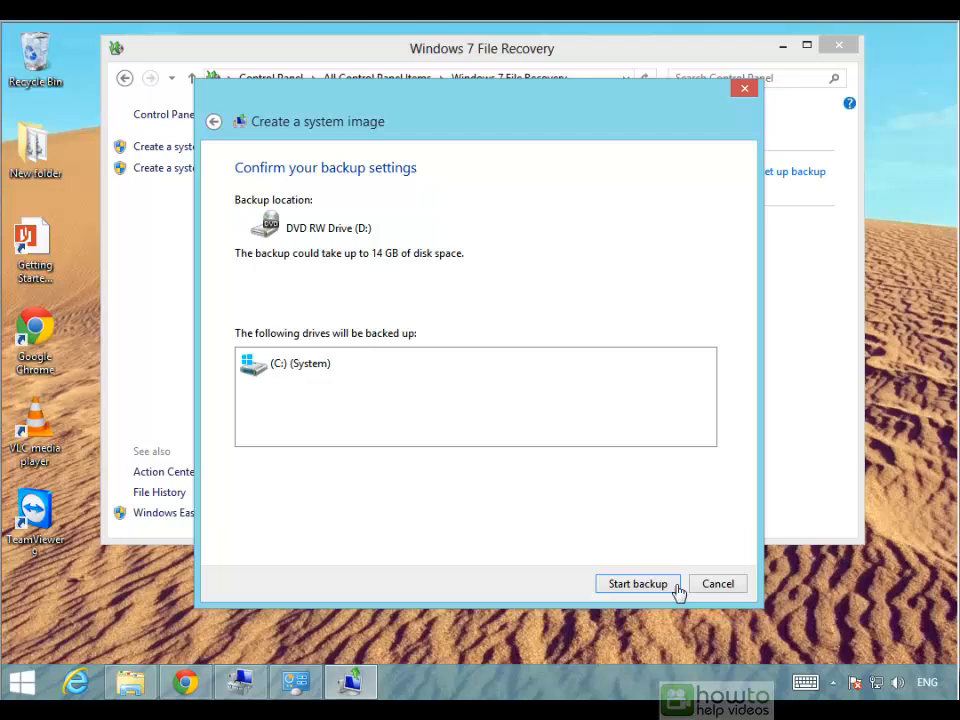
mouse_move(604, 560)
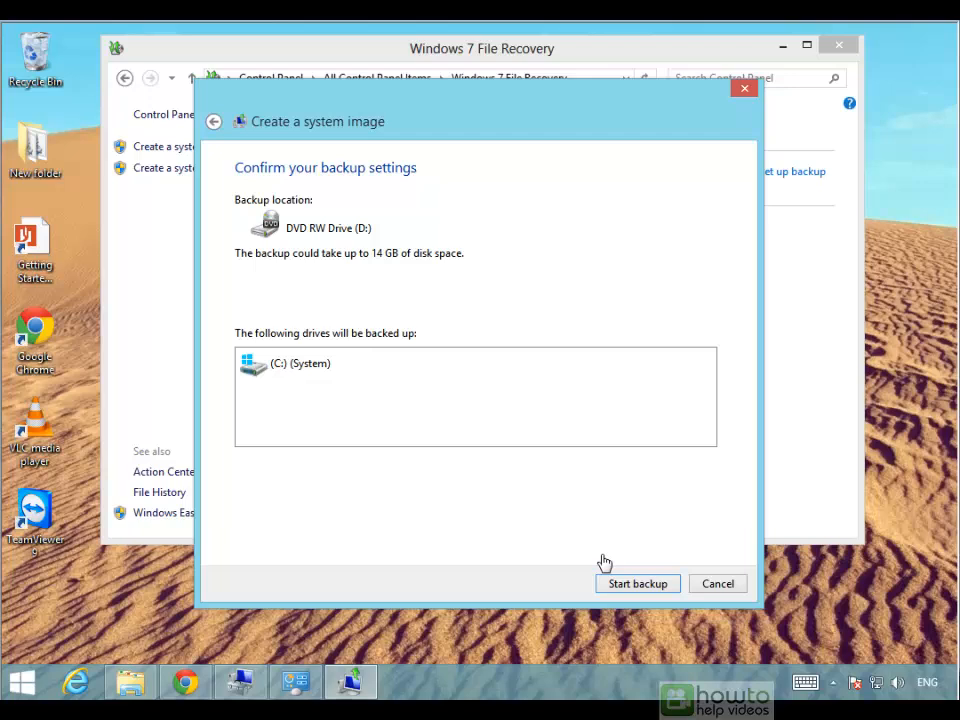
left_click(637, 583)
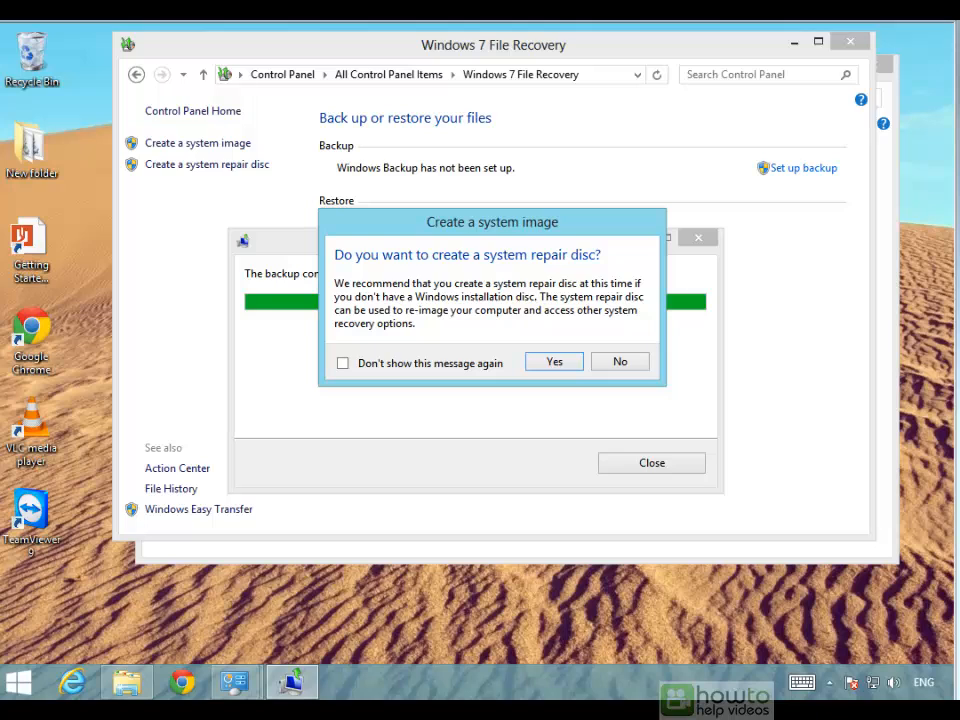
left_click(619, 361)
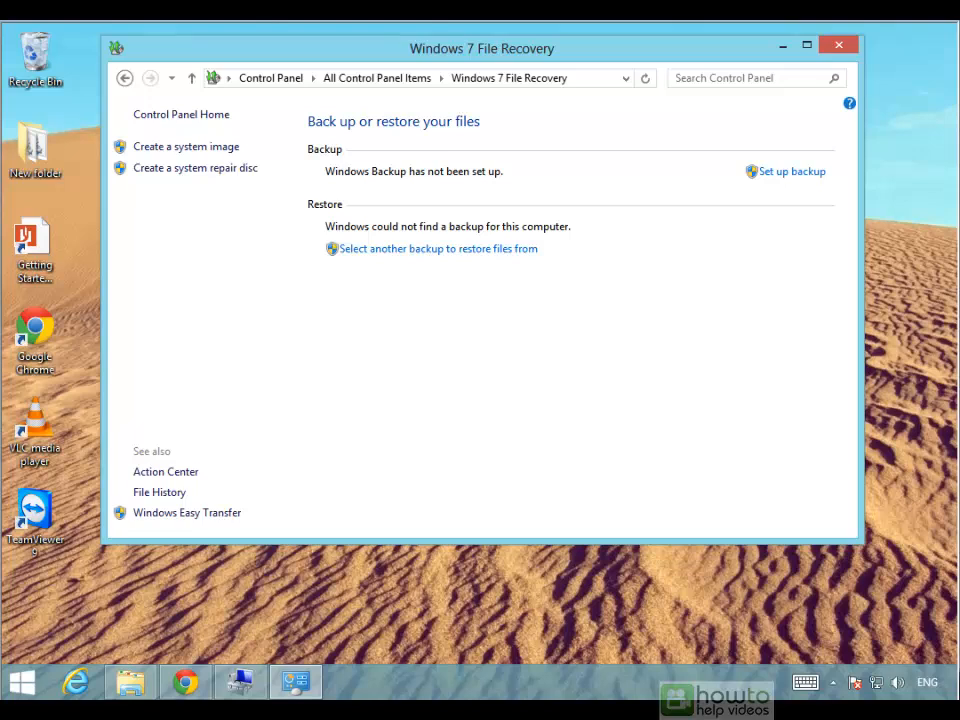
mouse_move(779, 639)
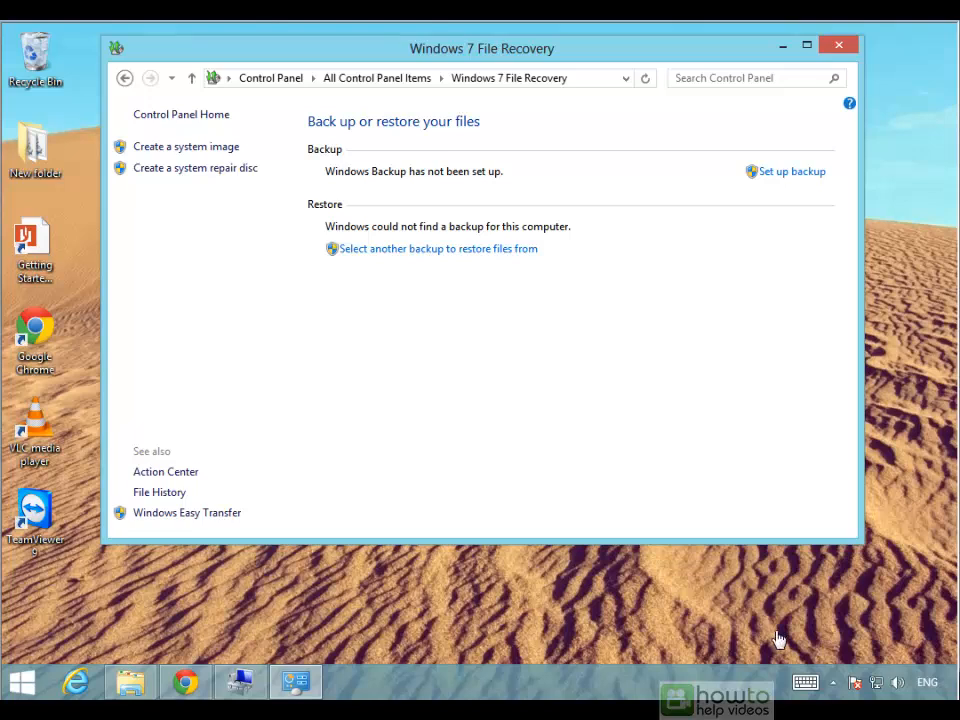